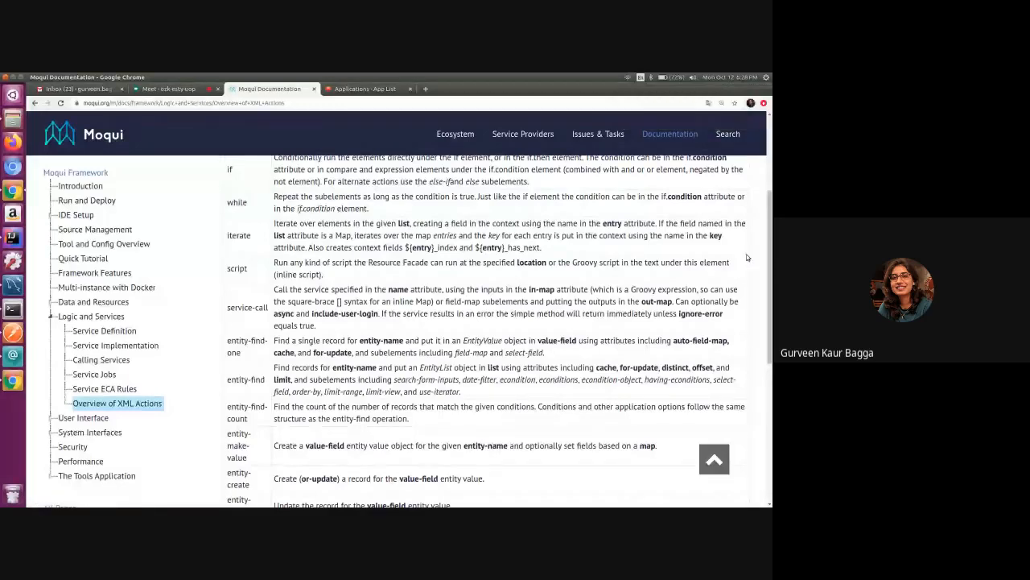
mouse_move(757, 277)
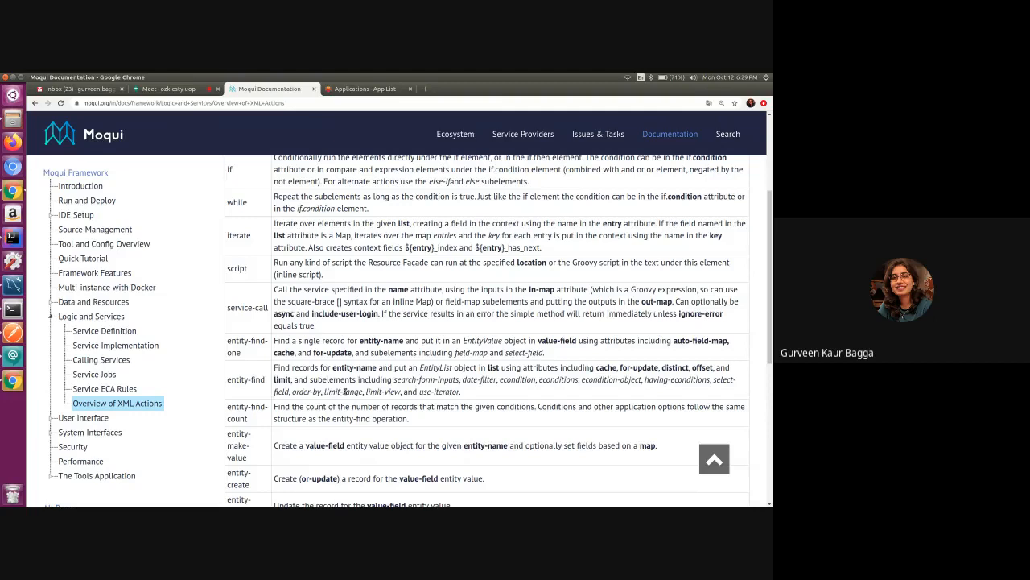
mouse_move(471, 398)
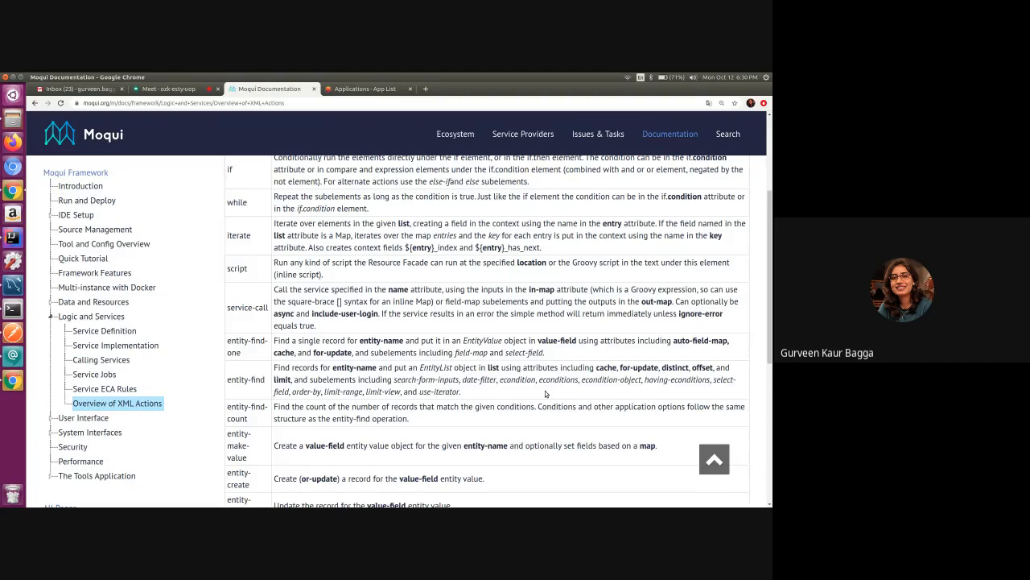
mouse_move(515, 380)
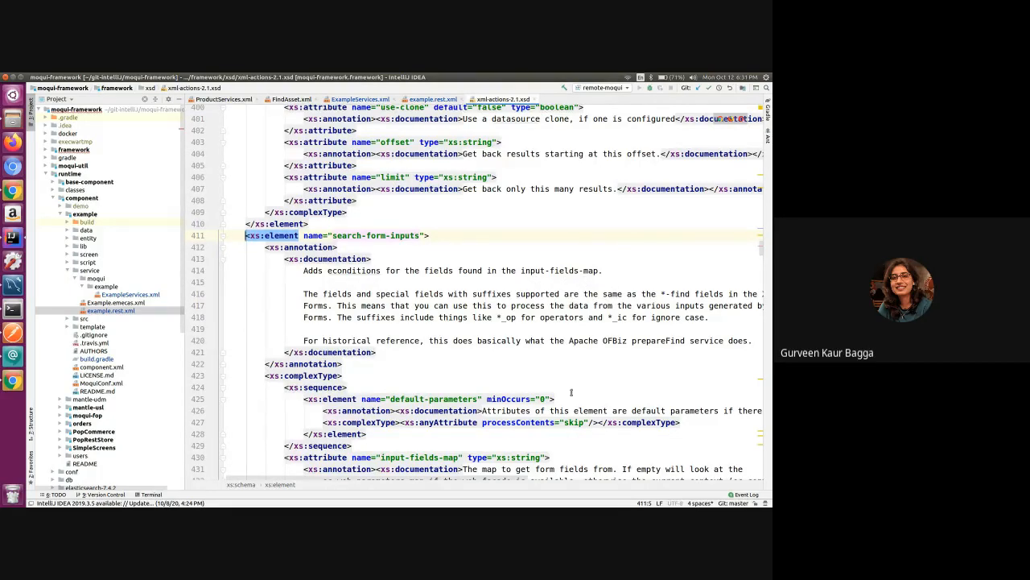
Review the input-fields-map attribute in xml-actions-2.1.xsd, then move to FindAsset.xml
scroll("down", 3)
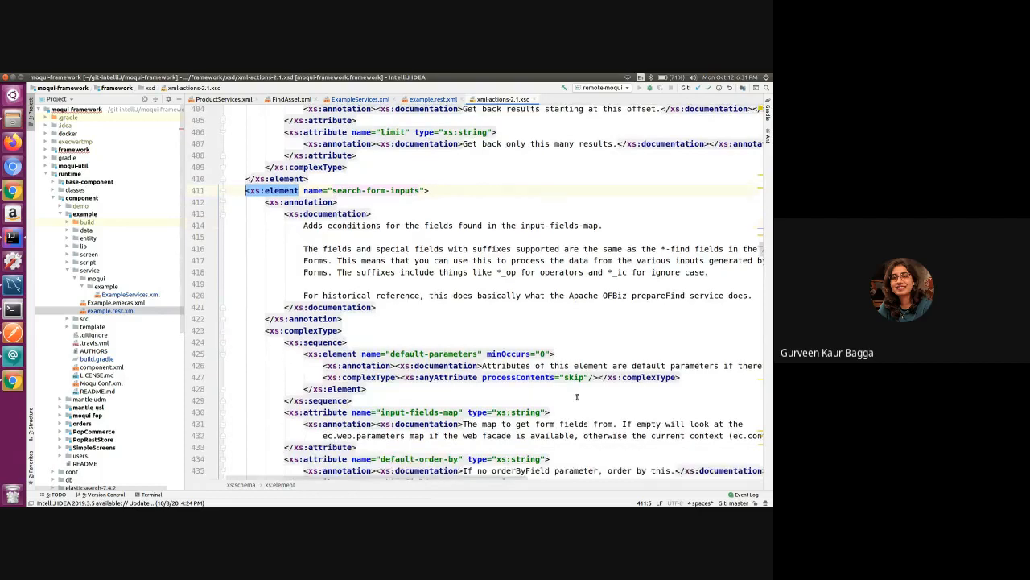
scroll("down", 3)
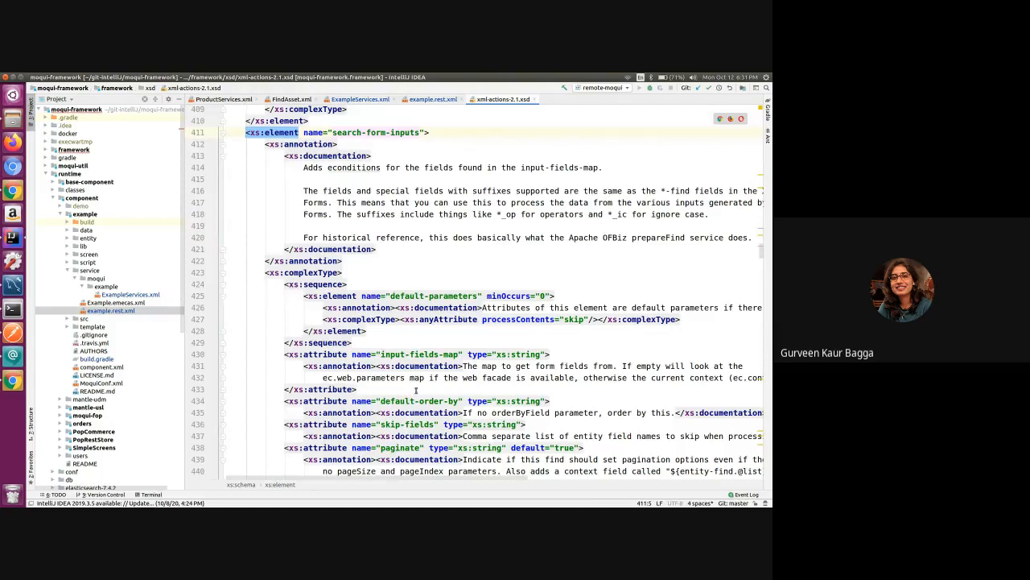
left_click(357, 388)
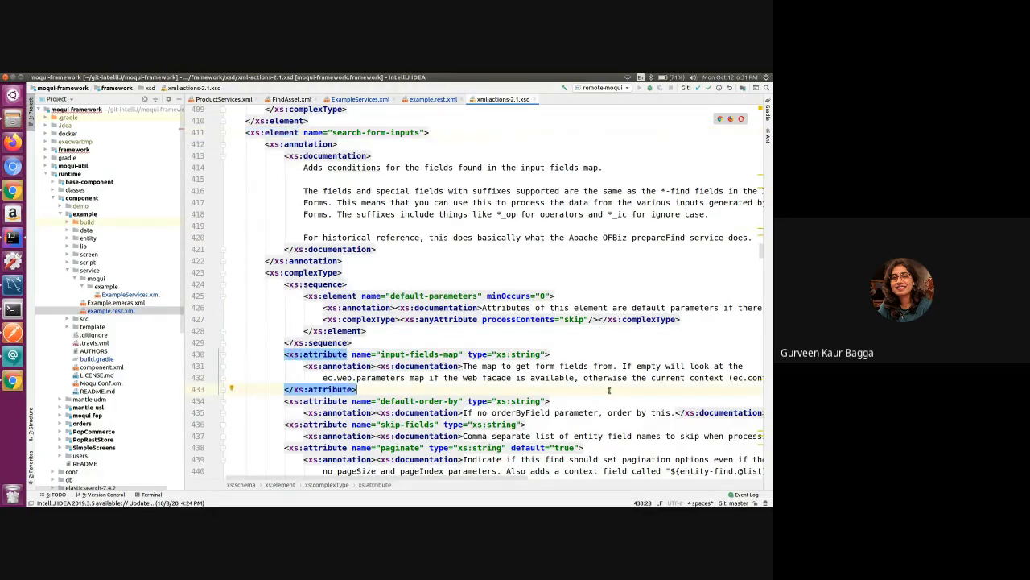
mouse_move(668, 391)
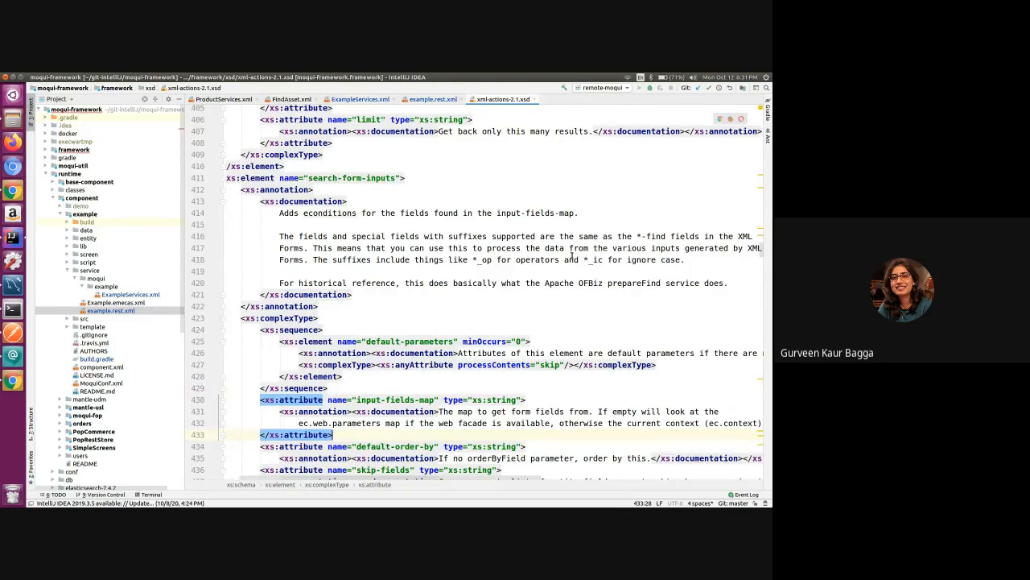
mouse_move(714, 259)
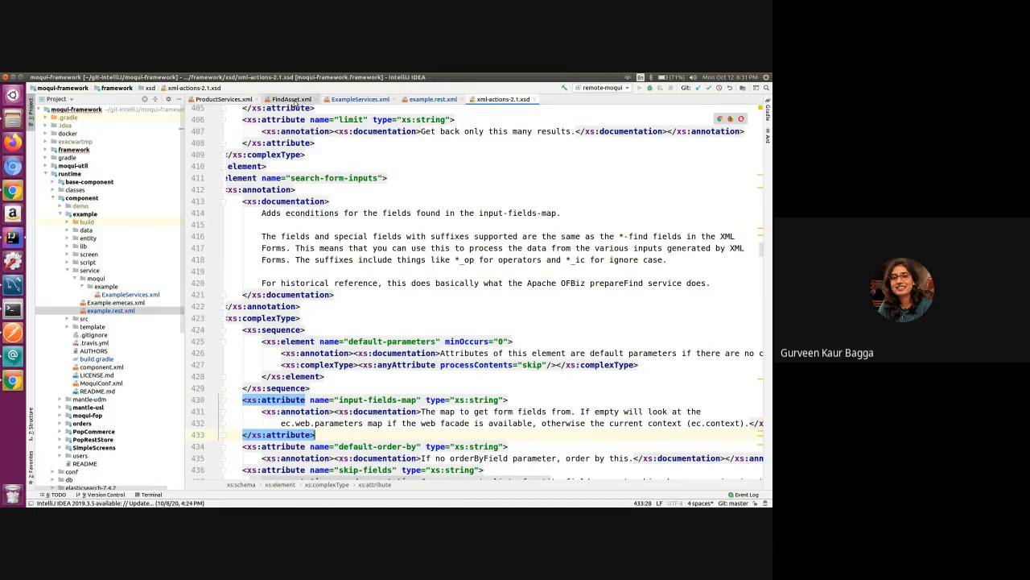
left_click(290, 100)
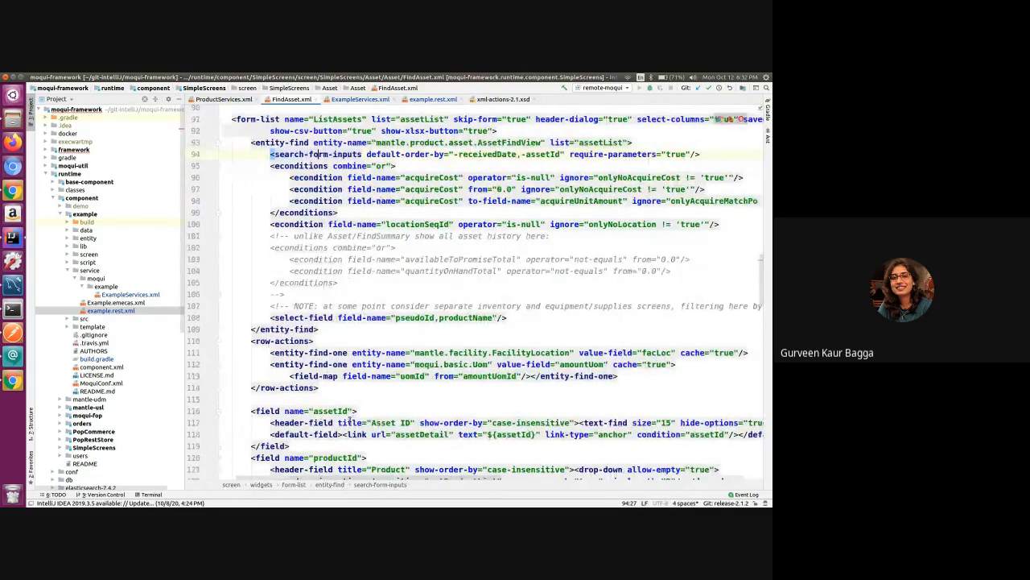
Scroll to the ListAssets search-form-inputs with default-order-by and require-parameters true
scroll("down", 3)
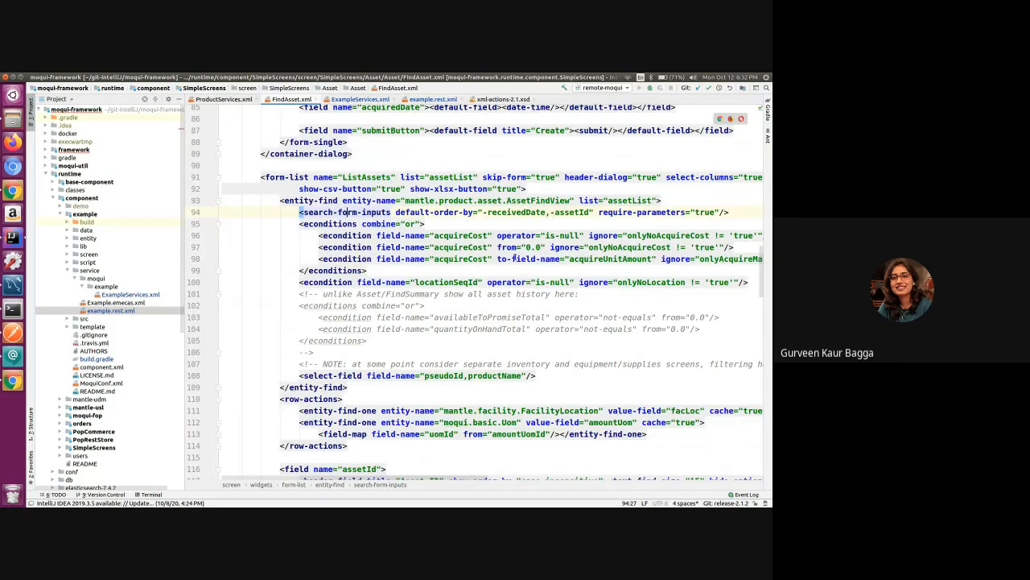
mouse_move(409, 441)
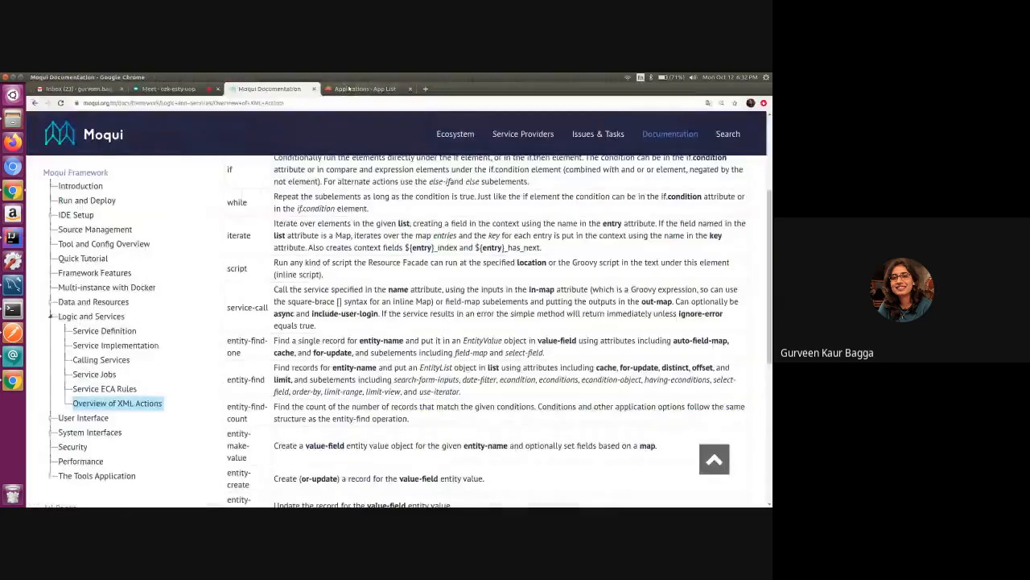
Go to the POPC ERP Assets app and its Find Summary page
left_click(363, 89)
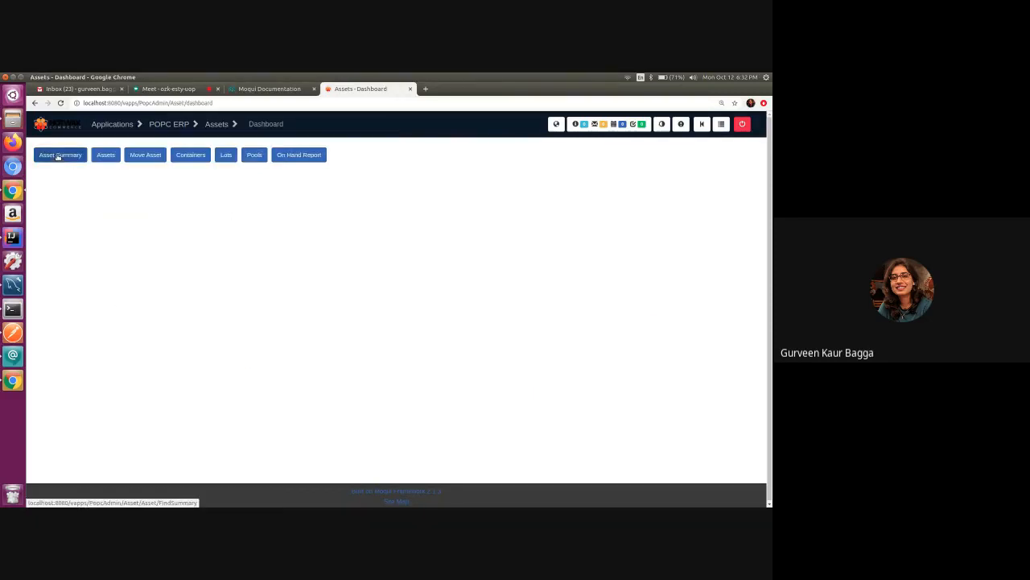
left_click(60, 155)
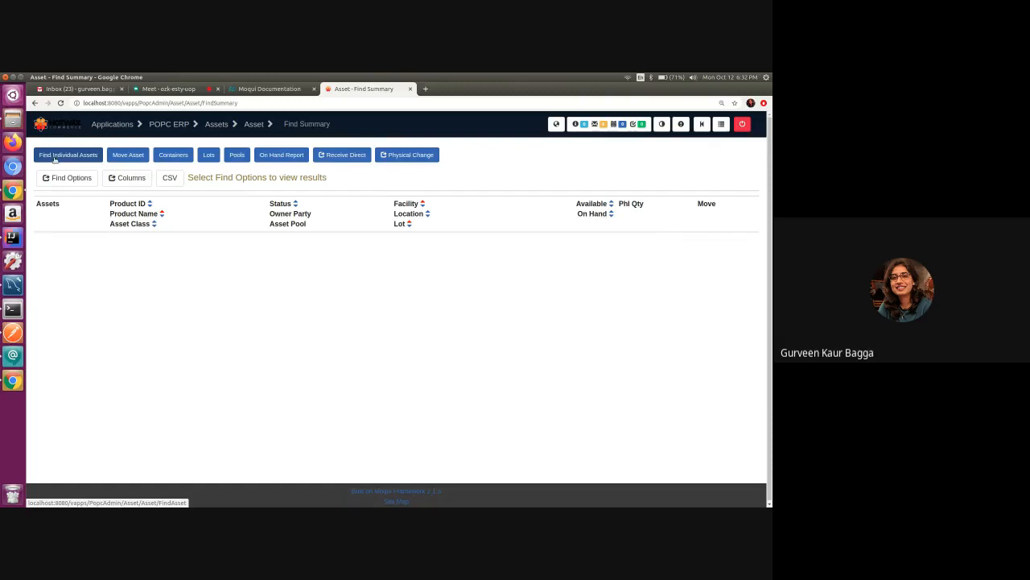
Go to Find Individual Assets, showing an empty Find Asset list awaiting find options
left_click(67, 154)
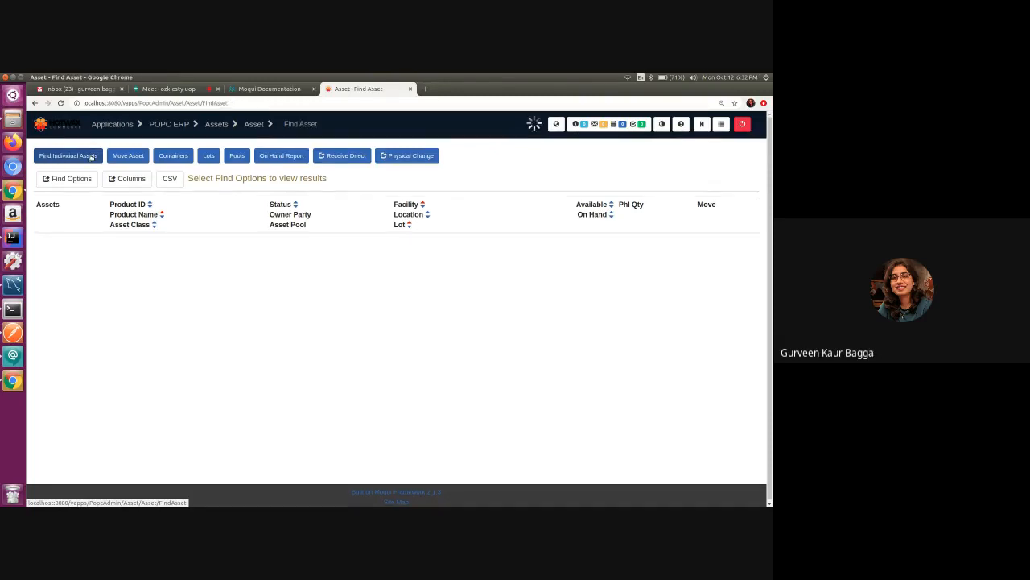
left_click(68, 155)
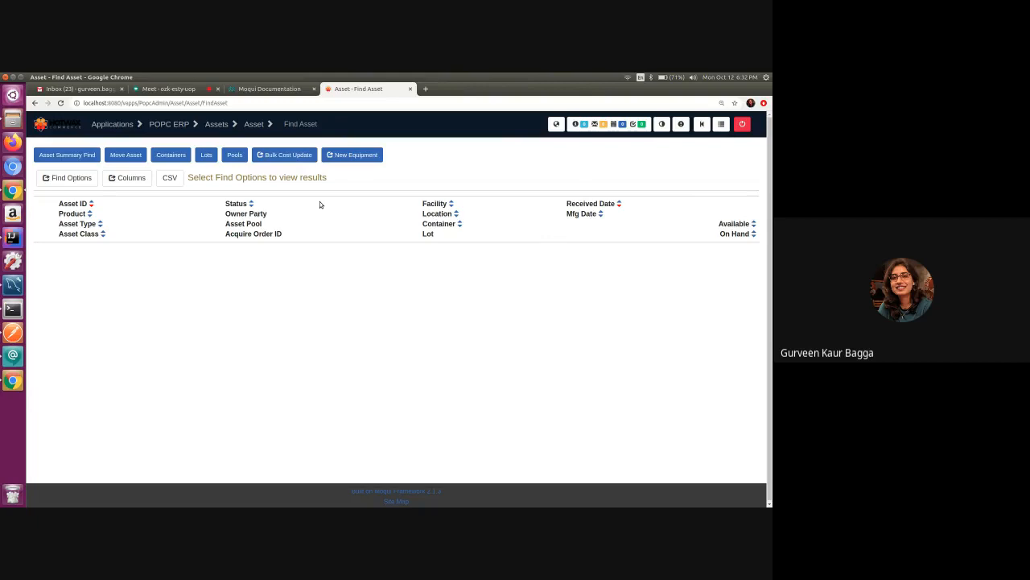
mouse_move(175, 277)
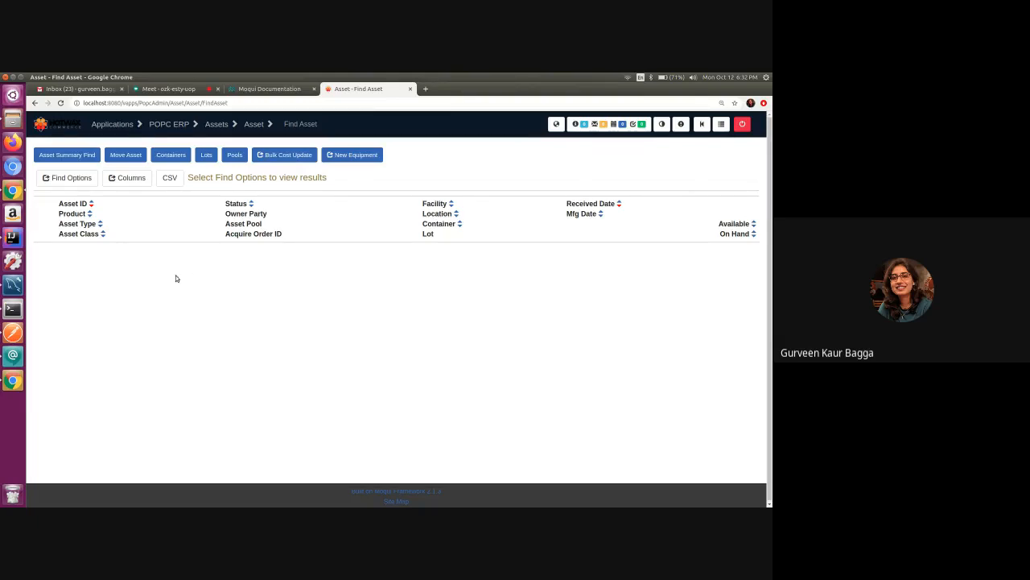
mouse_move(364, 338)
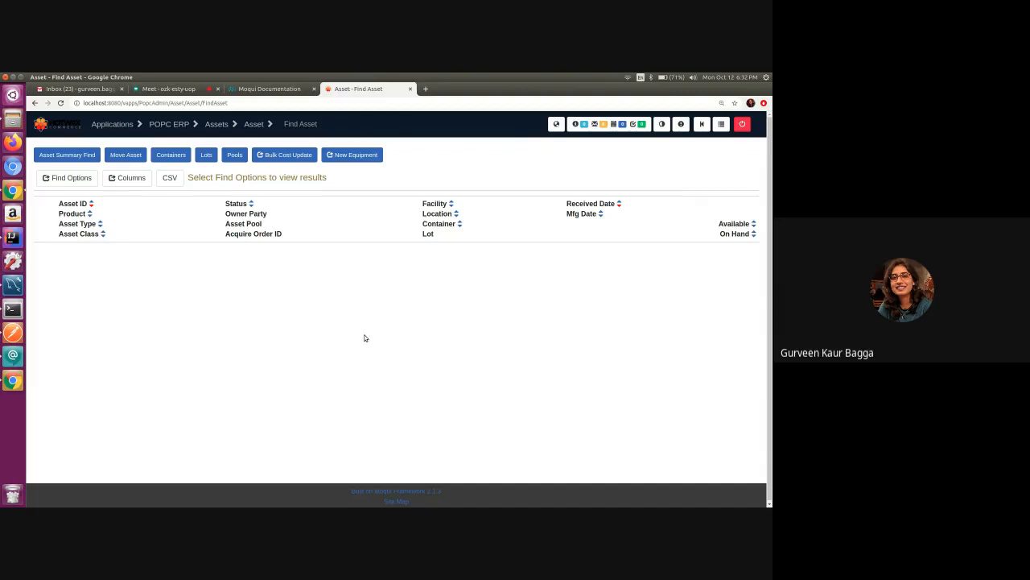
mouse_move(293, 310)
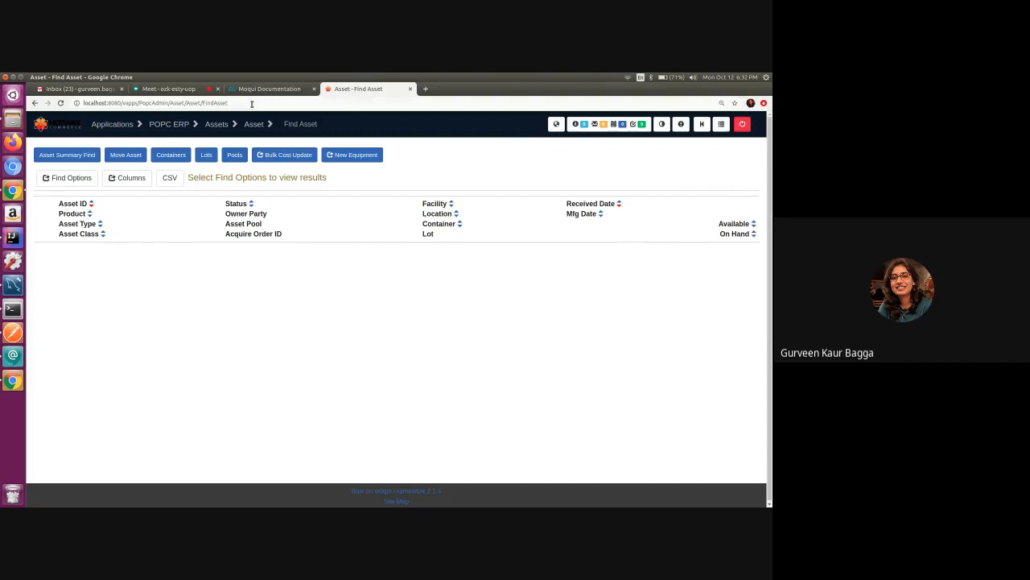
mouse_move(258, 291)
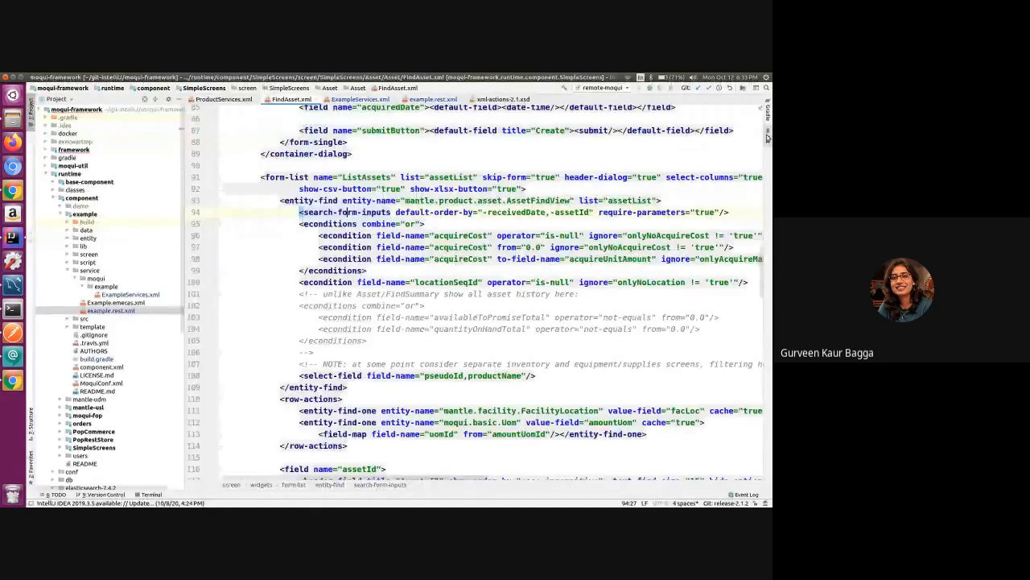
Revisit the ListAssets search-form-inputs in FindAsset.xml, then return to Chrome's Find Asset page
scroll("up", 3)
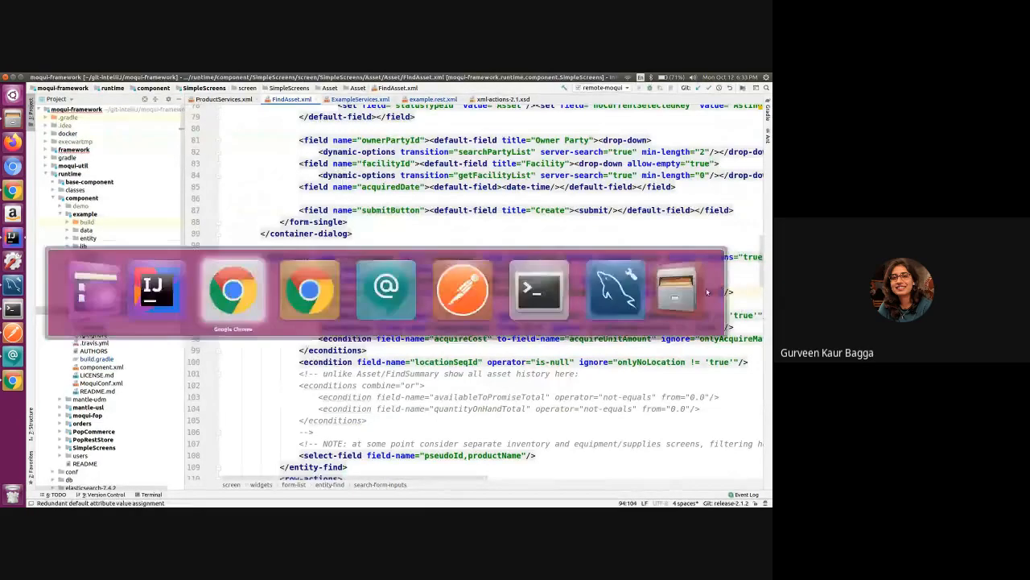
left_click(232, 290)
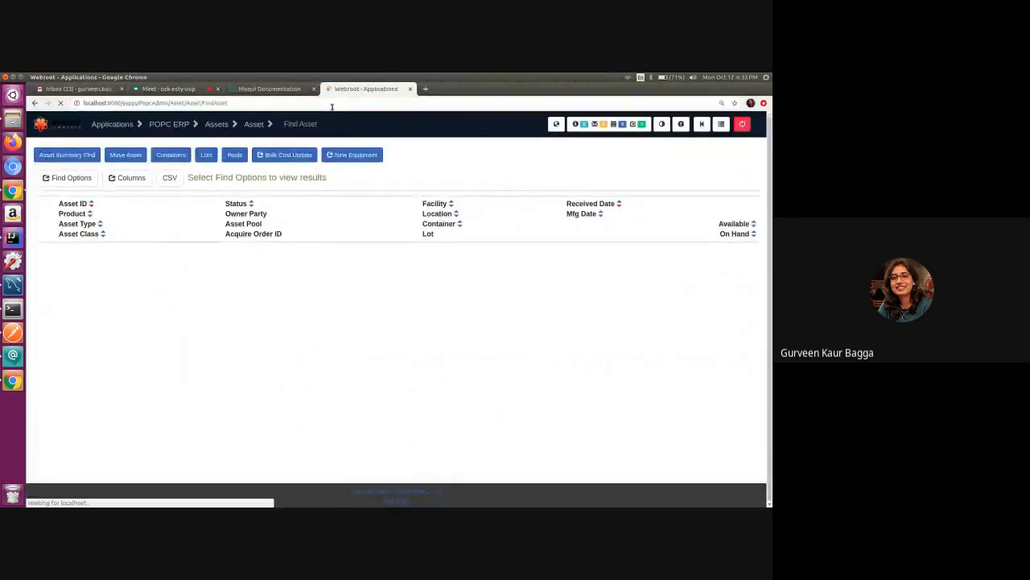